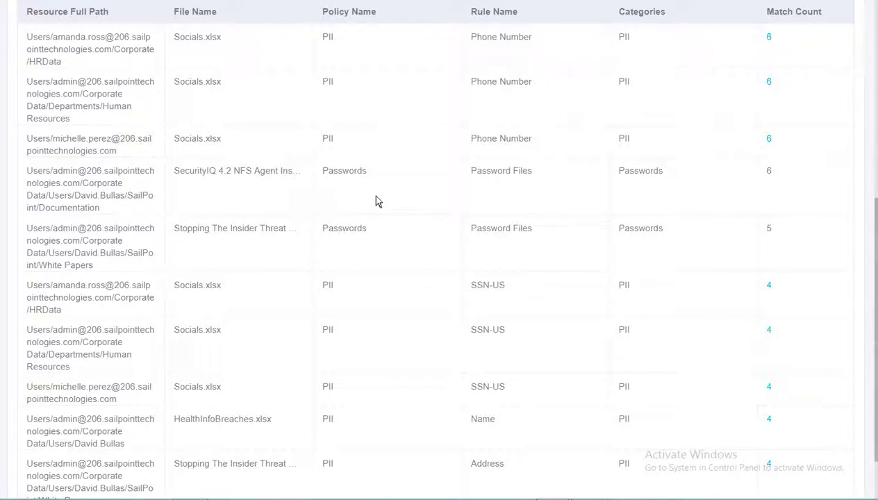
mouse_move(382, 35)
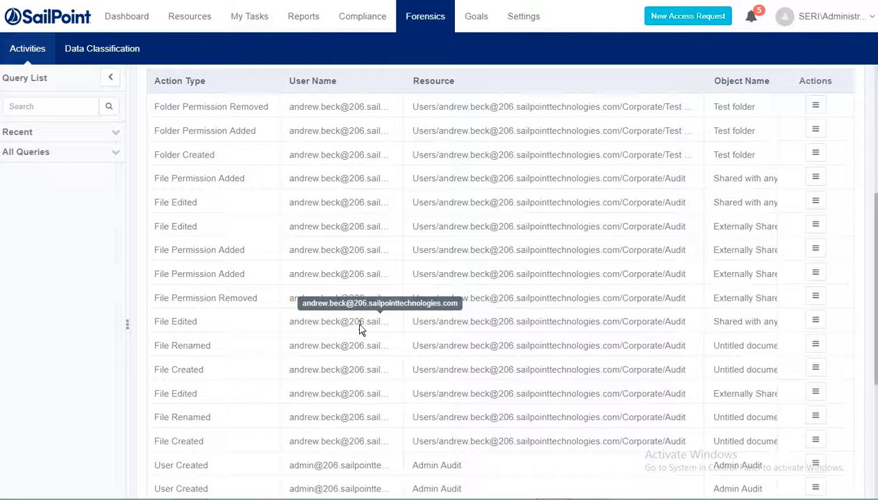
mouse_move(603, 335)
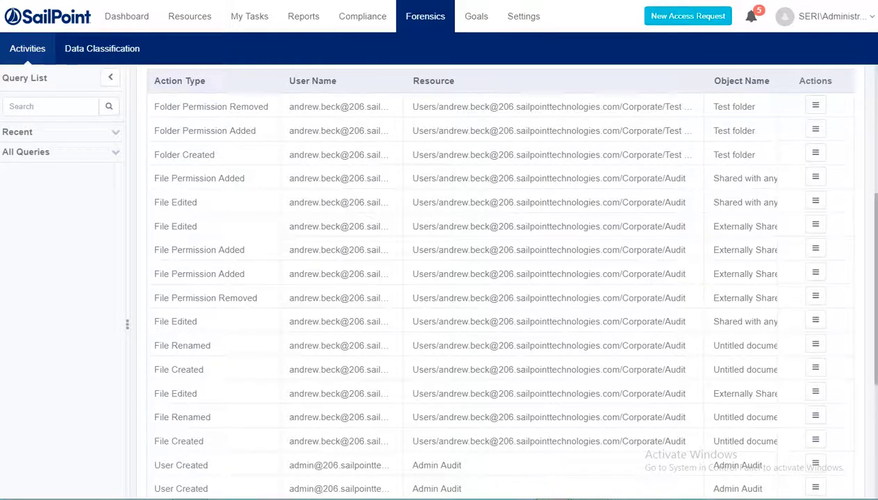
- Add a Marketing-partner justification comment to the Gmail user's White Papers writer permission
left_click(226, 14)
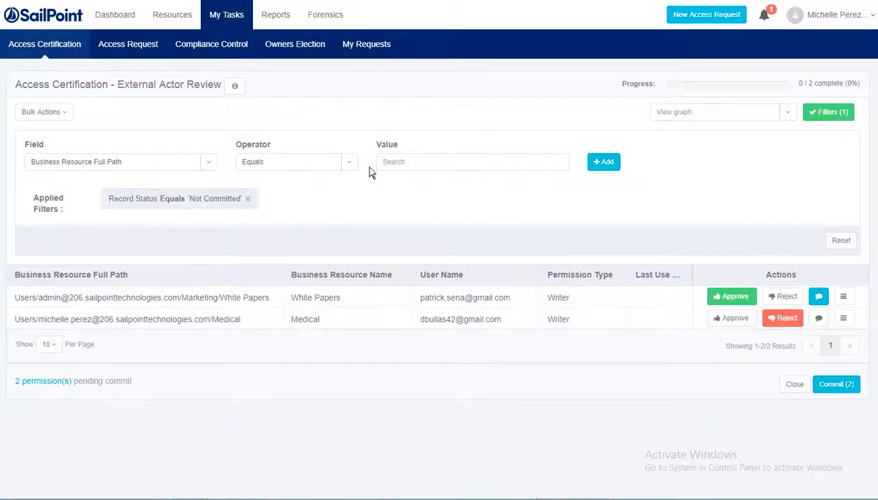
mouse_move(522, 226)
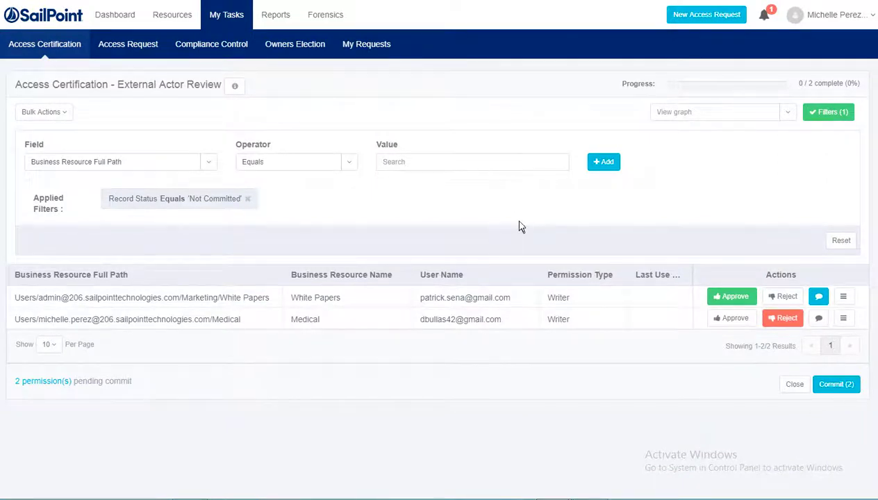
mouse_move(566, 250)
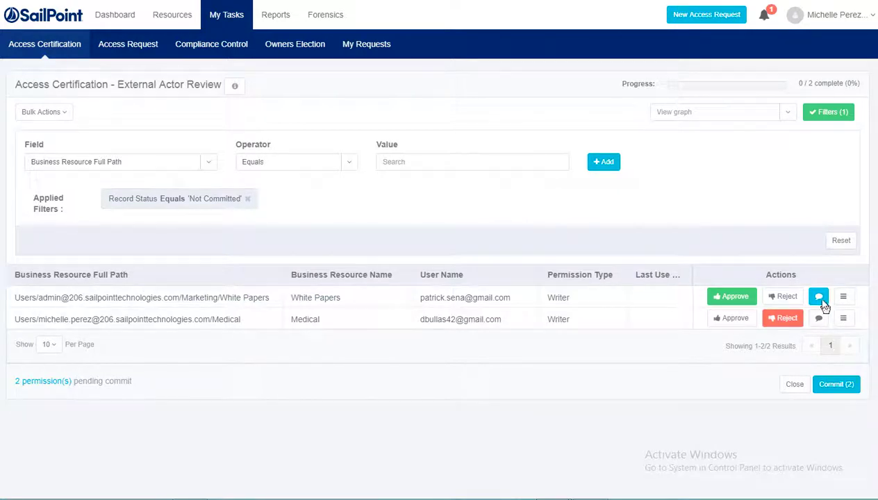
left_click(817, 297)
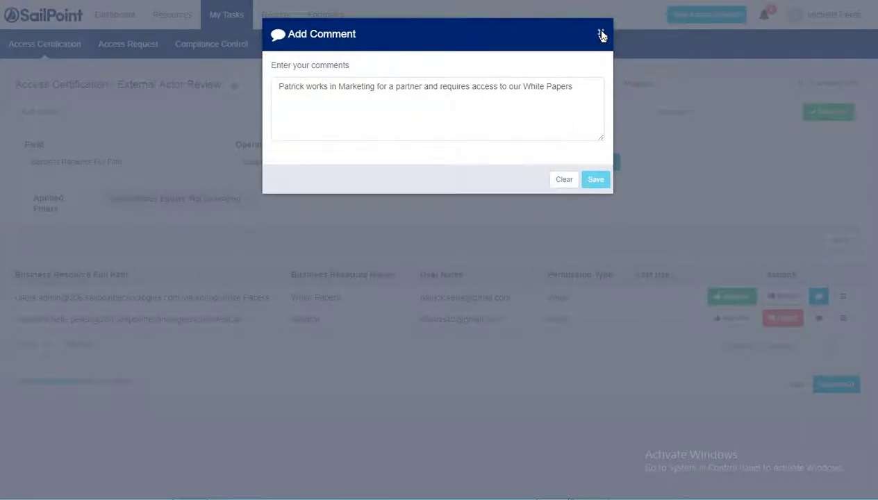
left_click(602, 35)
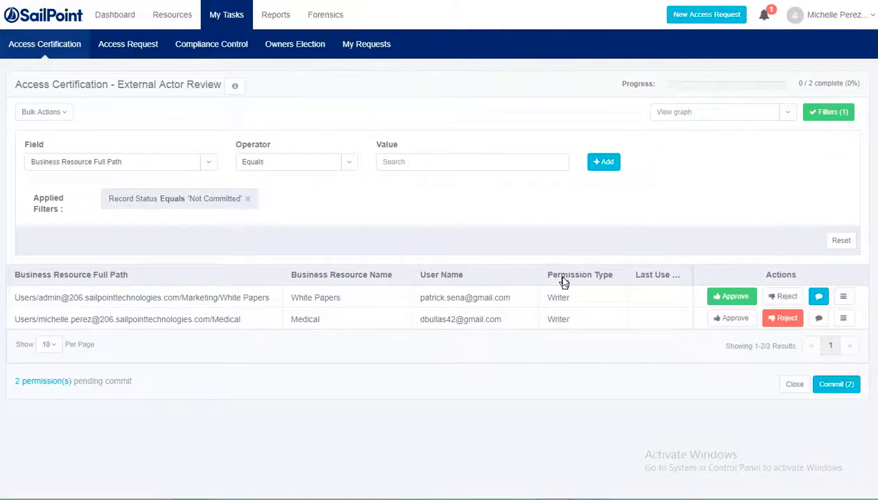
mouse_move(482, 398)
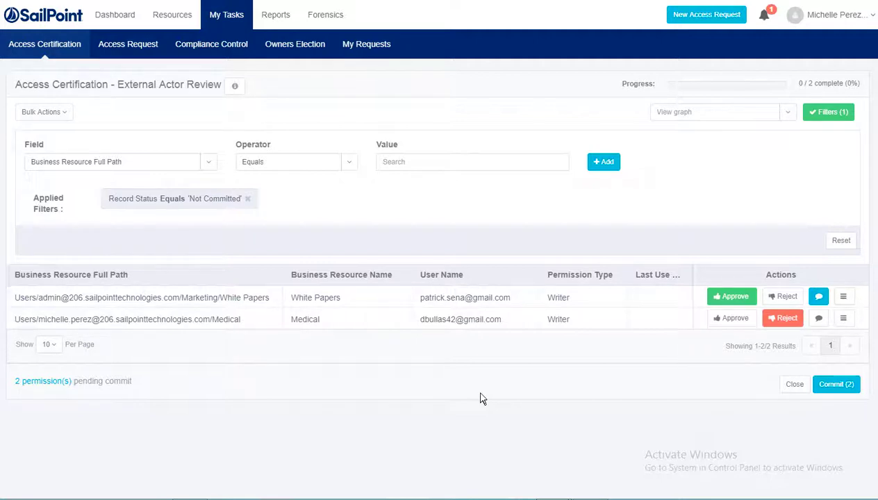
mouse_move(628, 413)
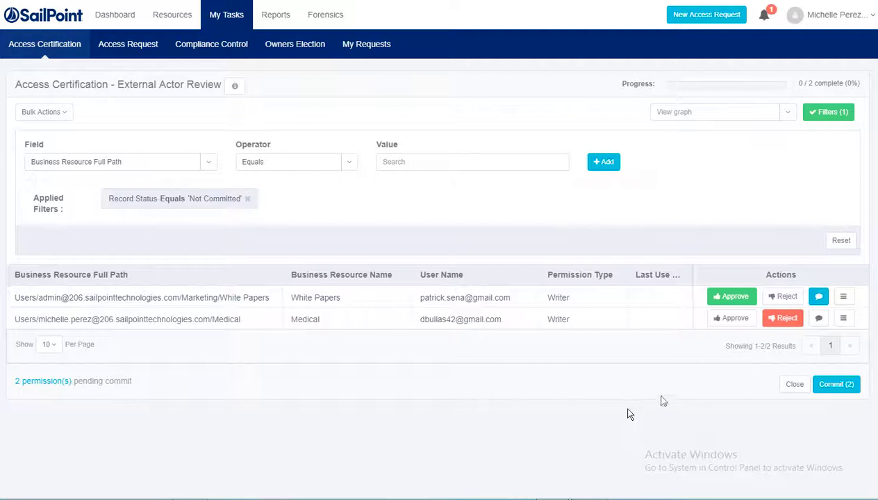
mouse_move(528, 393)
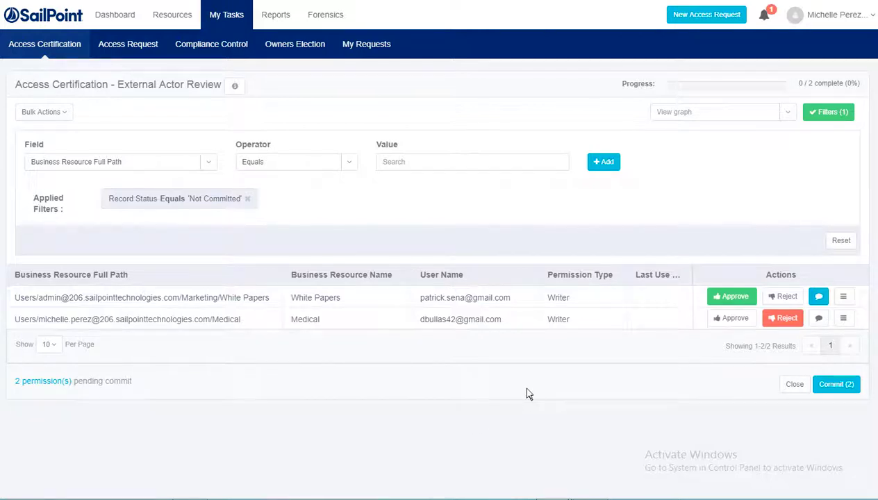